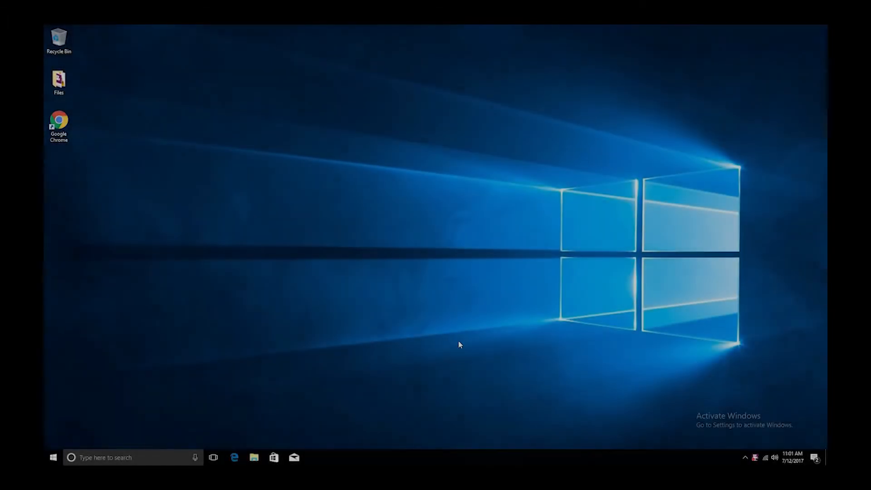
mouse_move(439, 364)
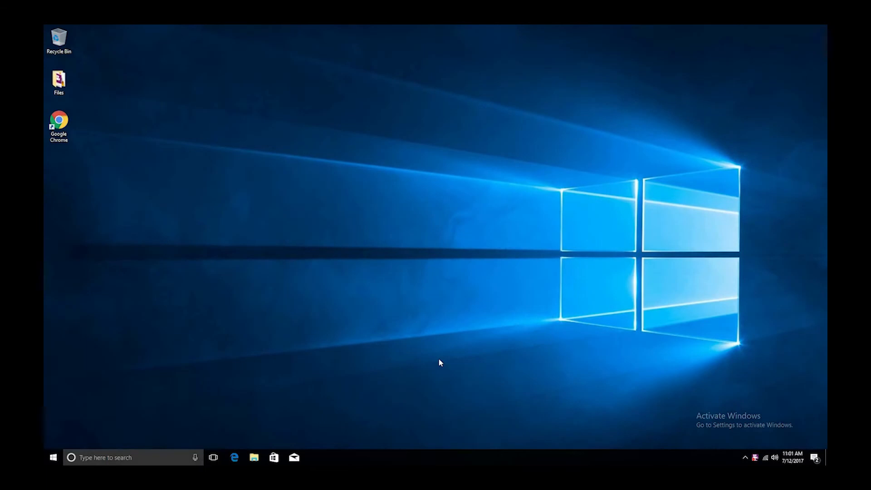